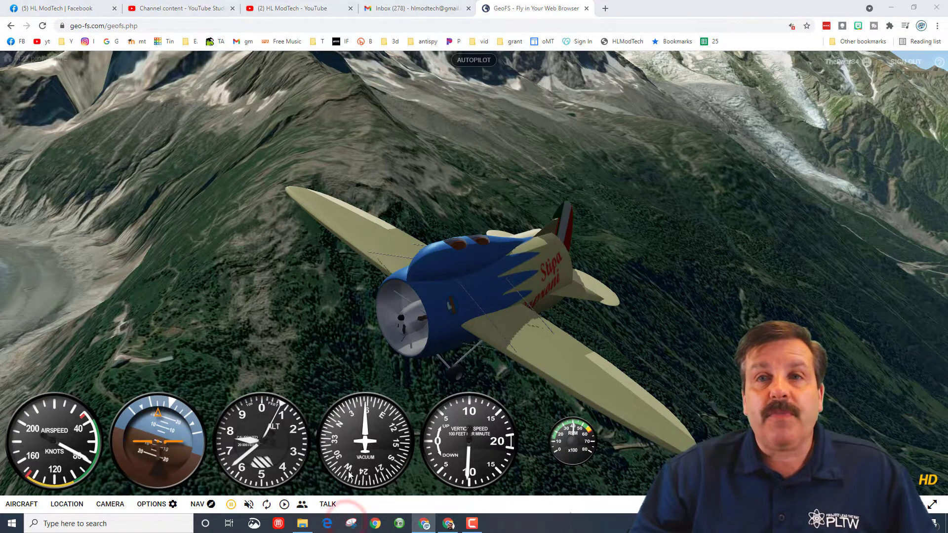
Snip the GeoFS browser view of the plane flying over mountains.
left_click(351, 524)
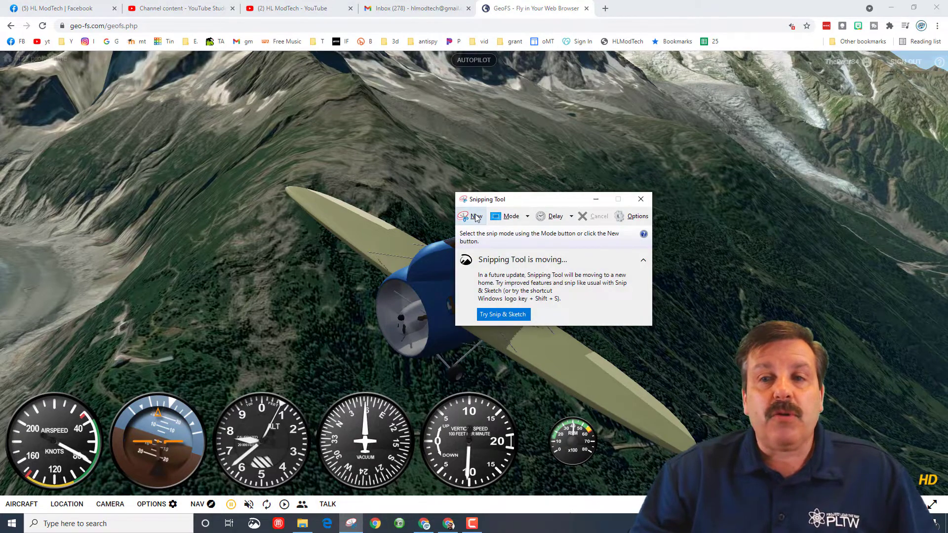
left_click(475, 216)
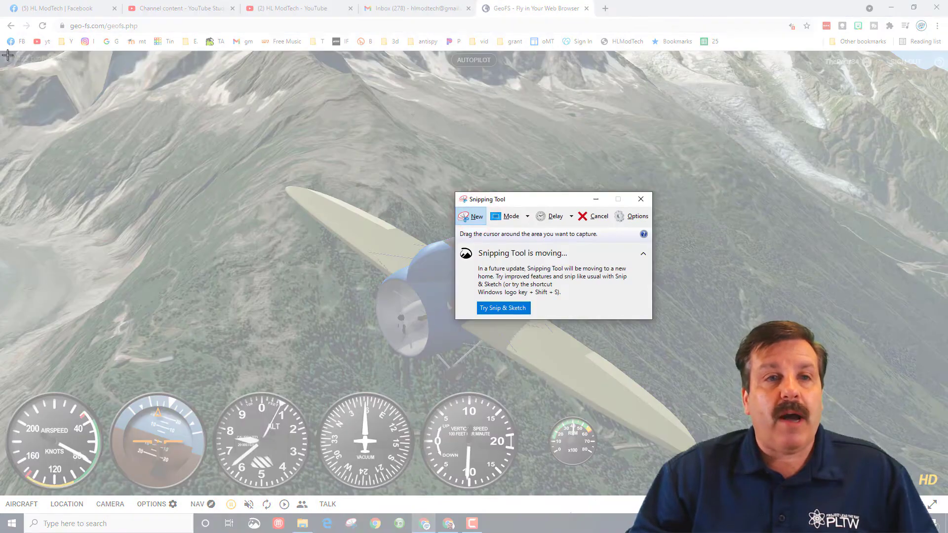
left_click(476, 216)
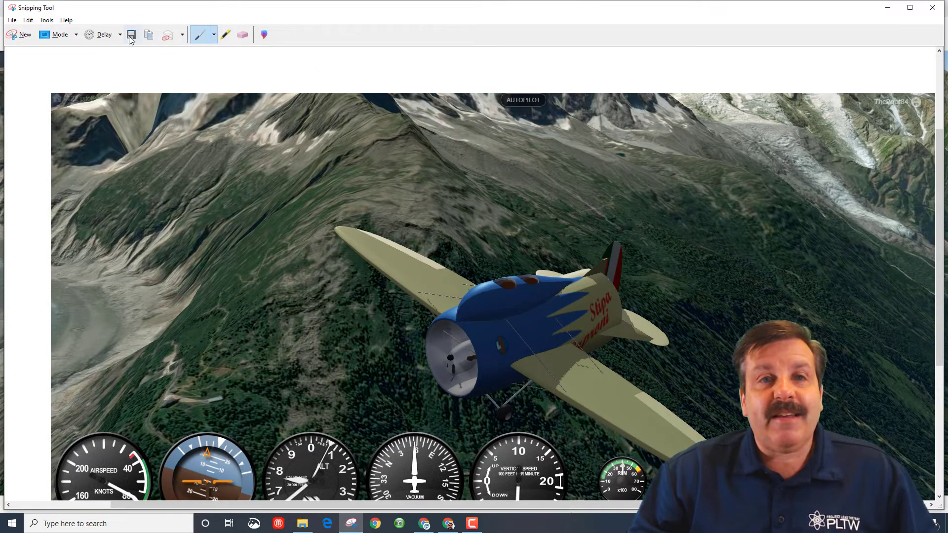
Save the snip as jet2Capture.png in Downloads.
left_click(131, 35)
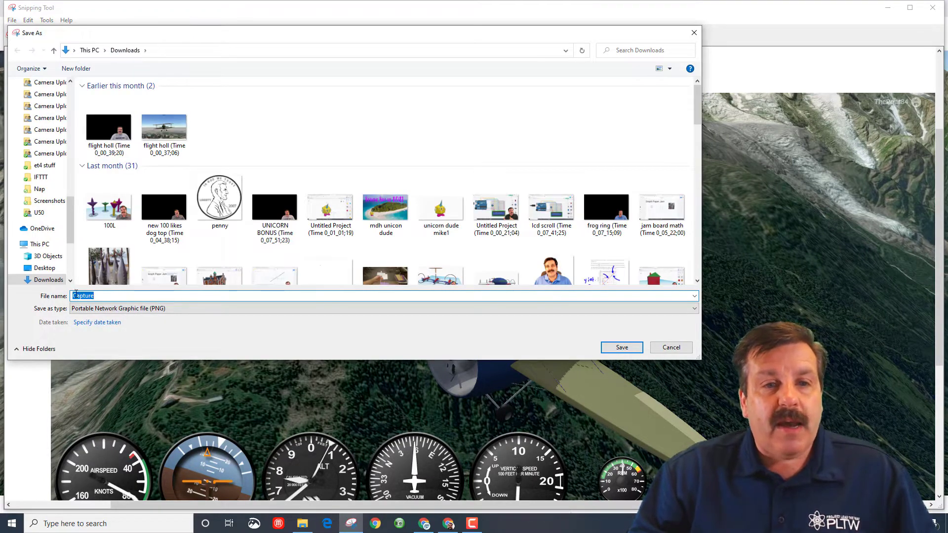
left_click(82, 296)
type("jet2")
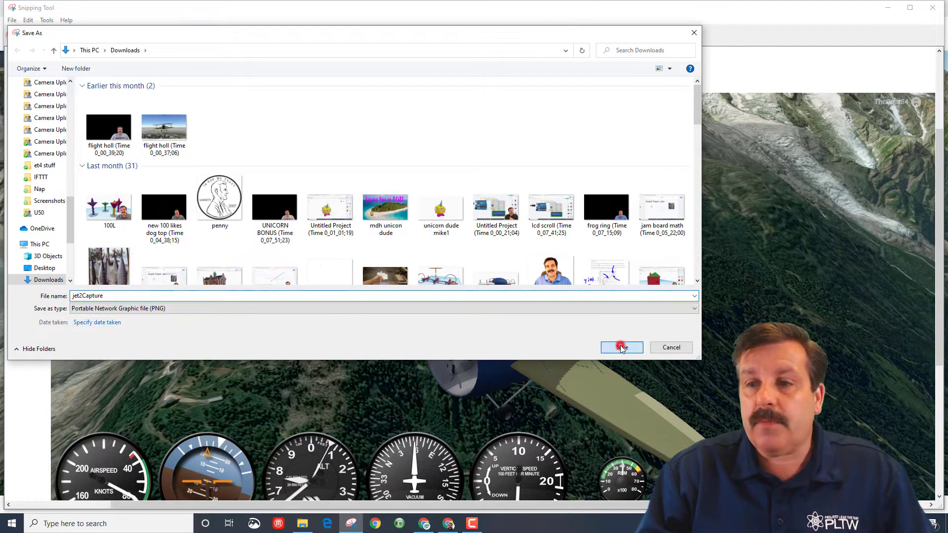
left_click(621, 347)
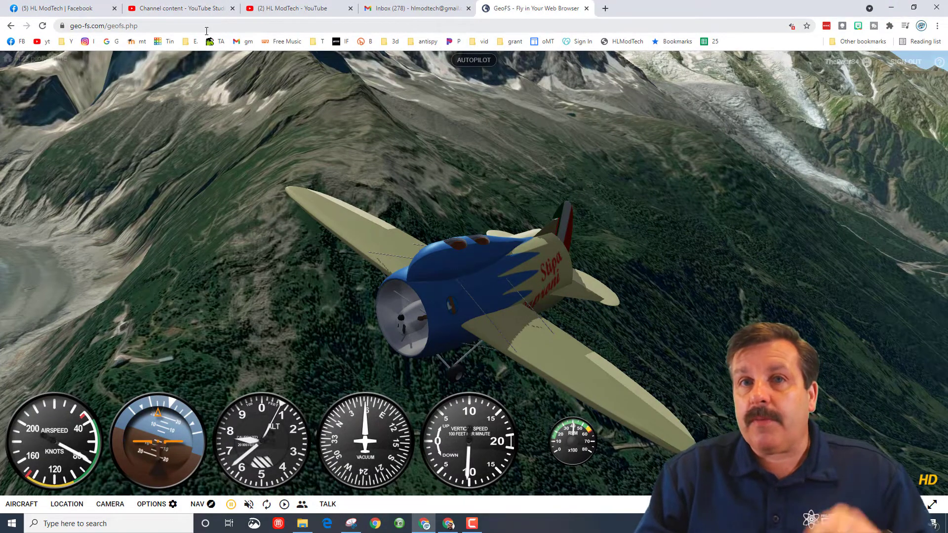
Switch to YouTube Studio and open the community aircraft video's details.
left_click(178, 8)
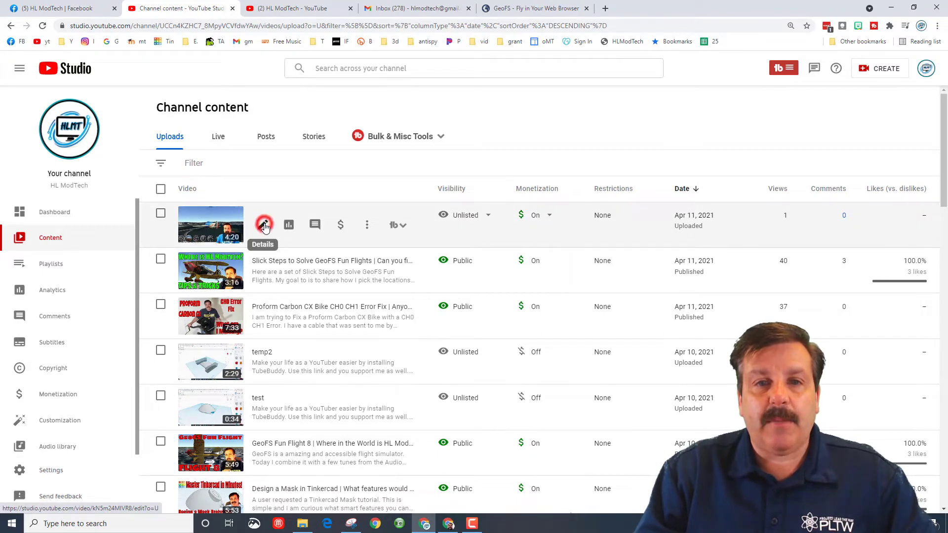
left_click(264, 225)
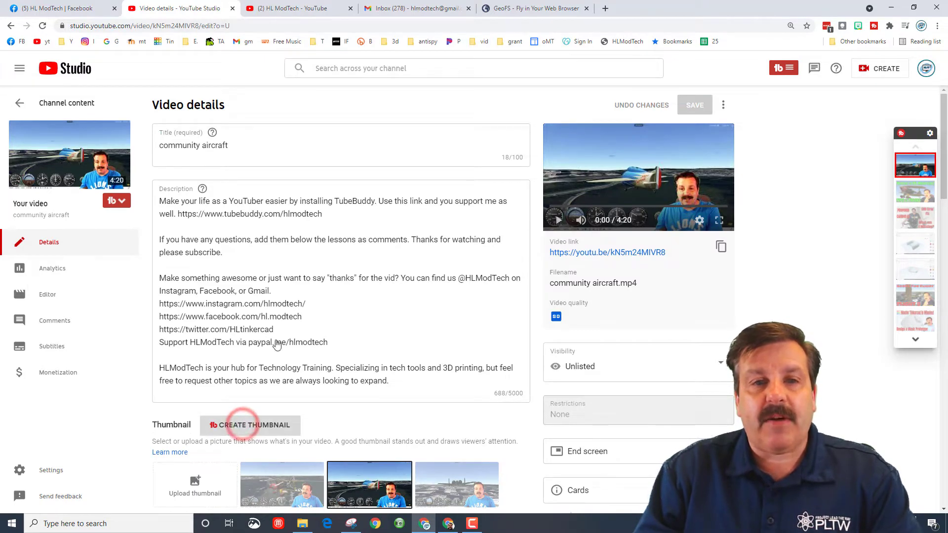
Create a thumbnail using the uploaded jet2Capture plane screenshot as background.
left_click(250, 426)
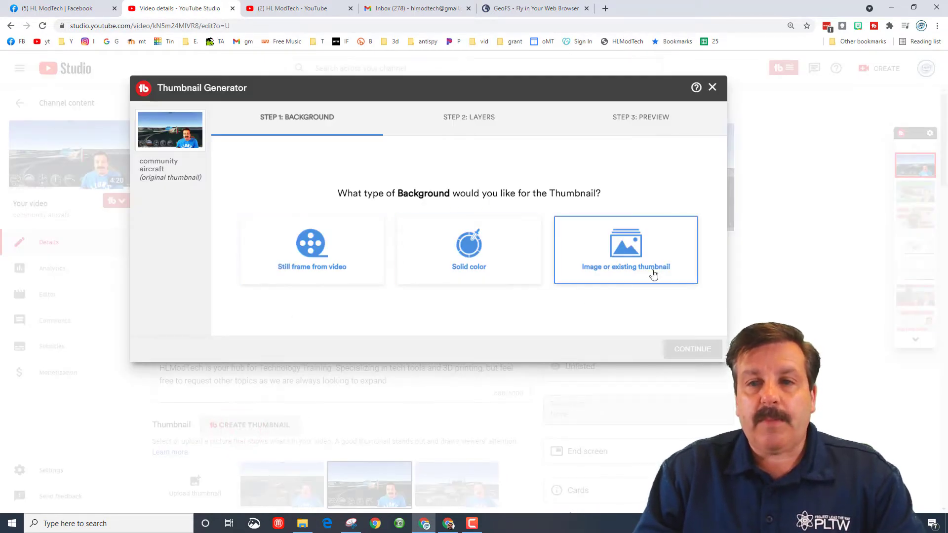
left_click(626, 250)
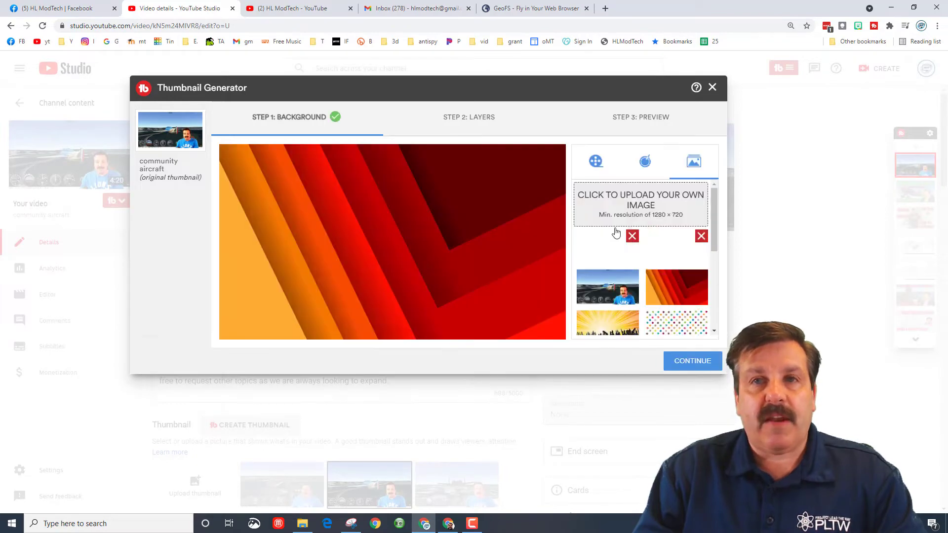
left_click(640, 204)
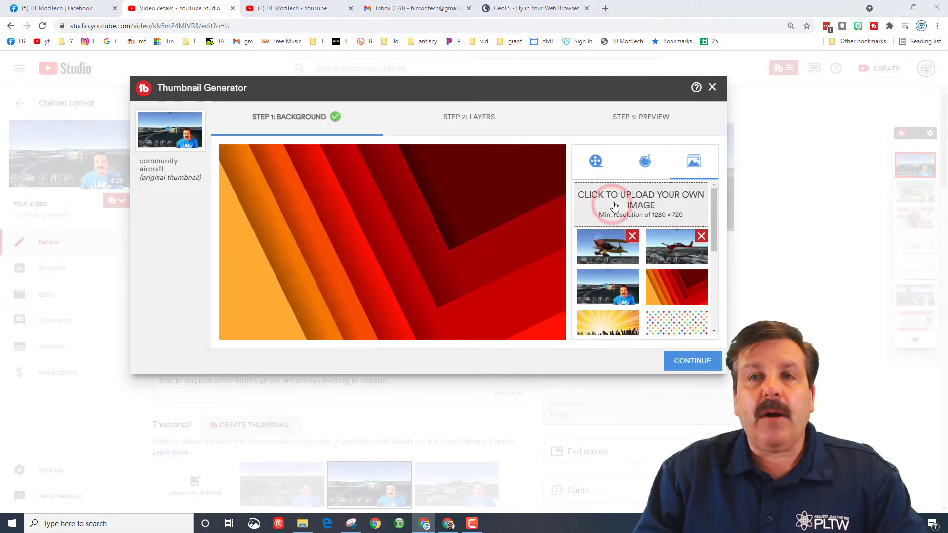
left_click(641, 200)
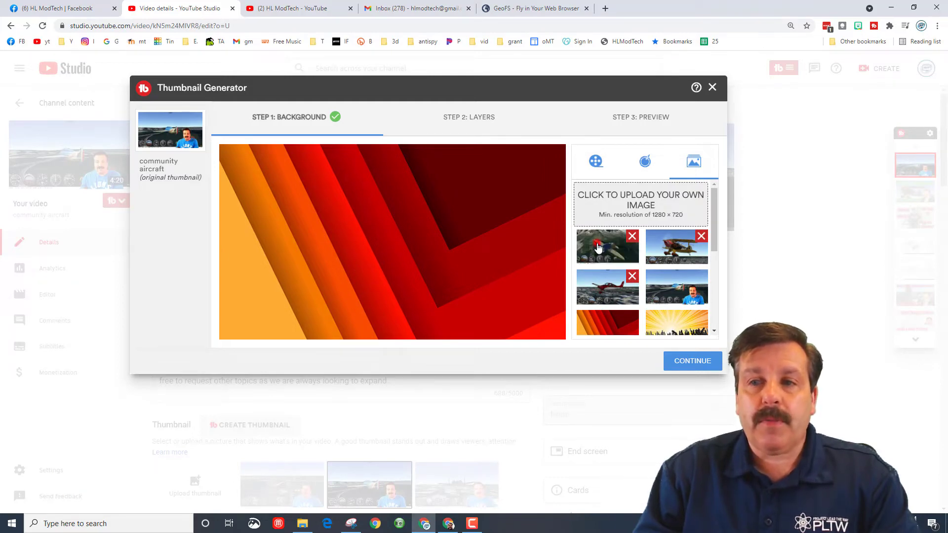
left_click(607, 246)
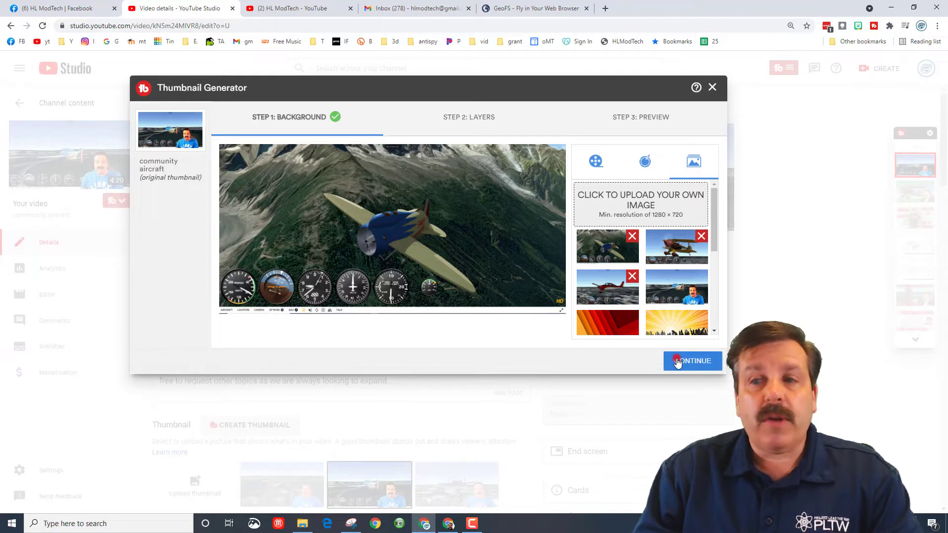
Unlock the background and drag it so the plane fills the frame.
left_click(692, 361)
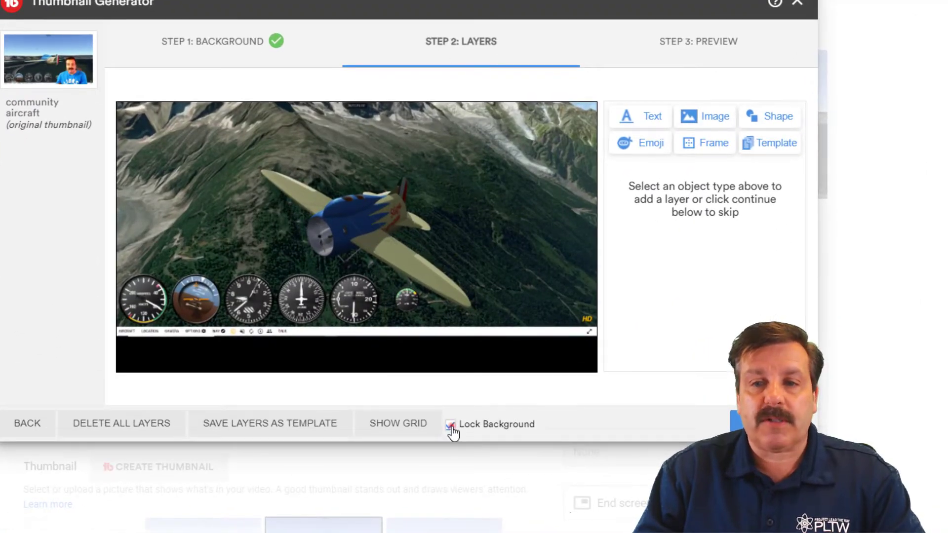
left_click(450, 424)
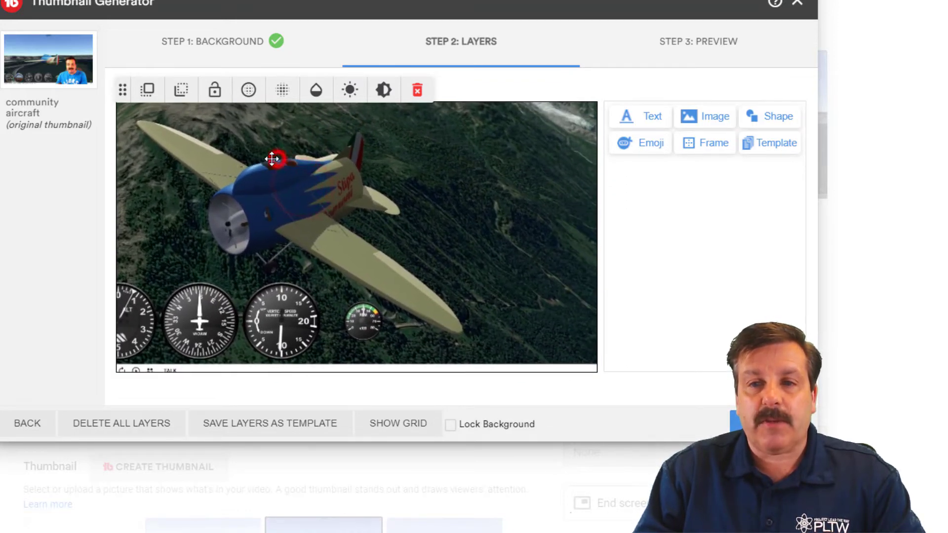
left_click_drag(272, 158, 296, 327)
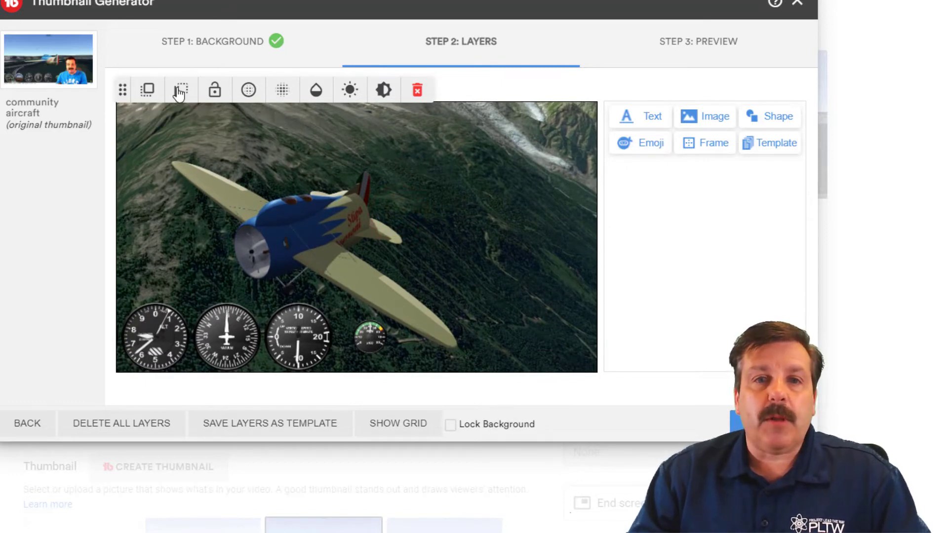
mouse_move(214, 89)
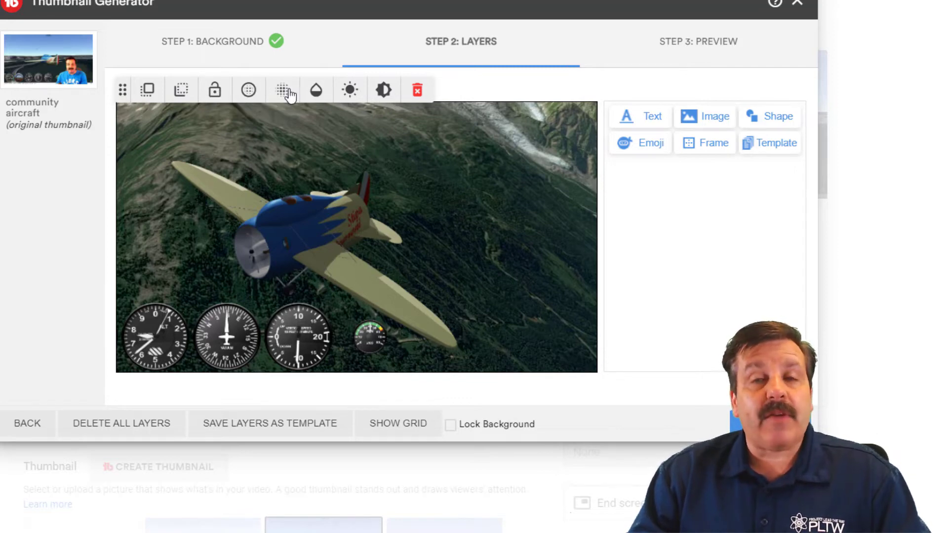
mouse_move(317, 91)
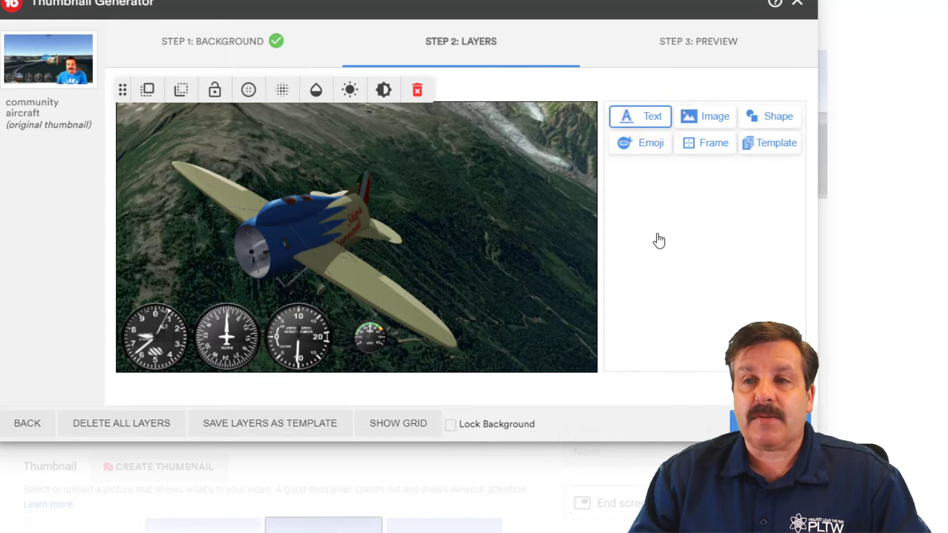
Browse the text fonts, shapes palette and frame gallery.
left_click(640, 116)
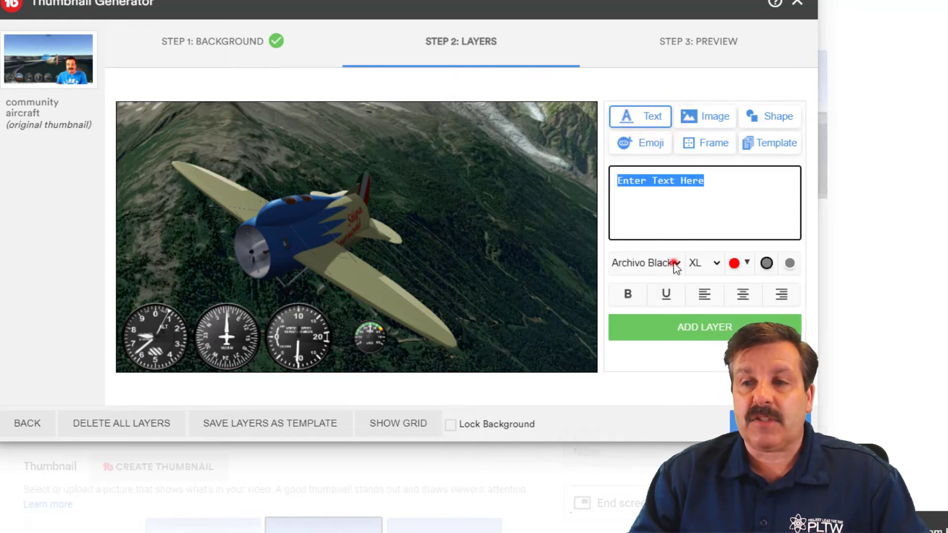
left_click(646, 262)
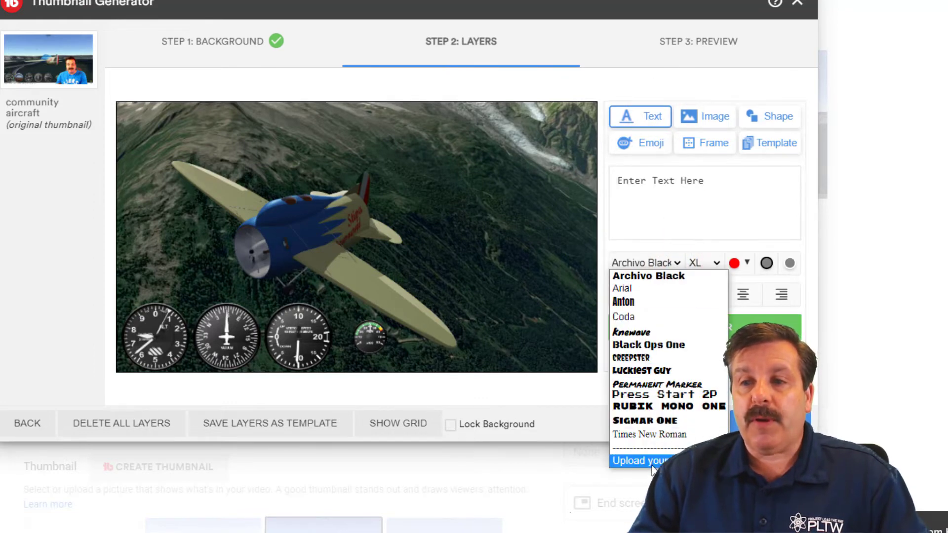
mouse_move(653, 395)
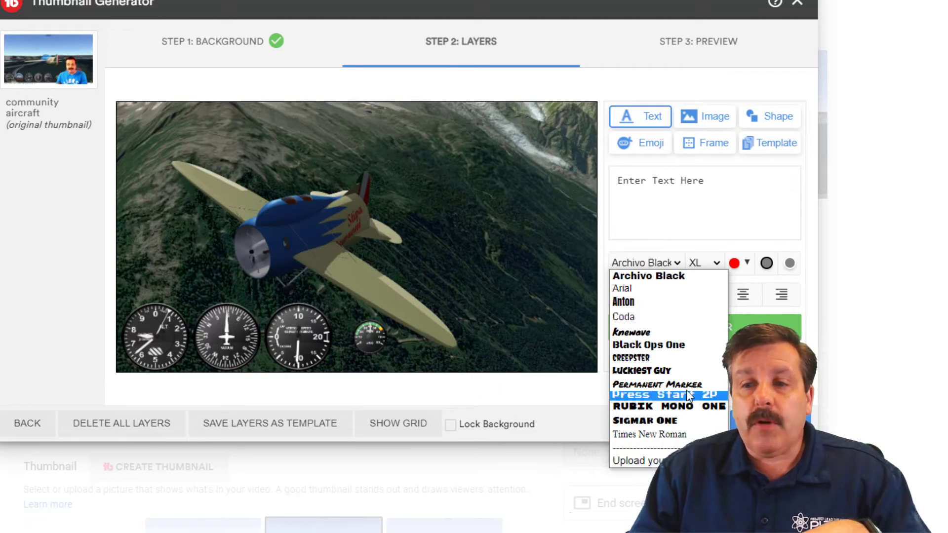
mouse_move(649, 276)
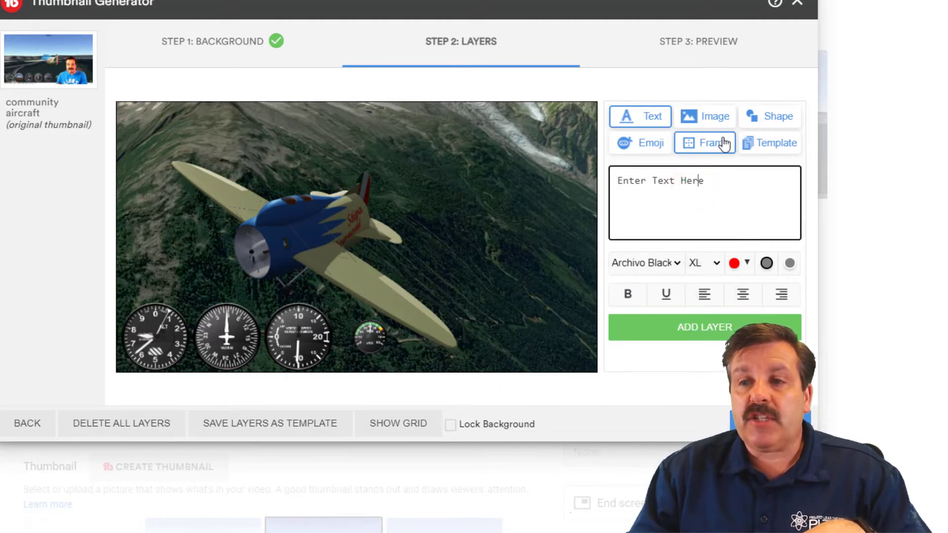
left_click(704, 116)
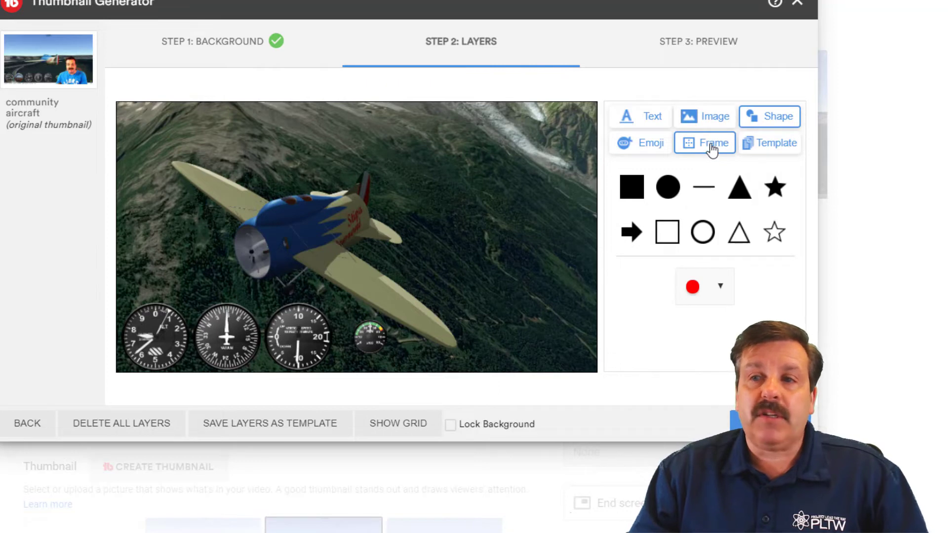
left_click(770, 143)
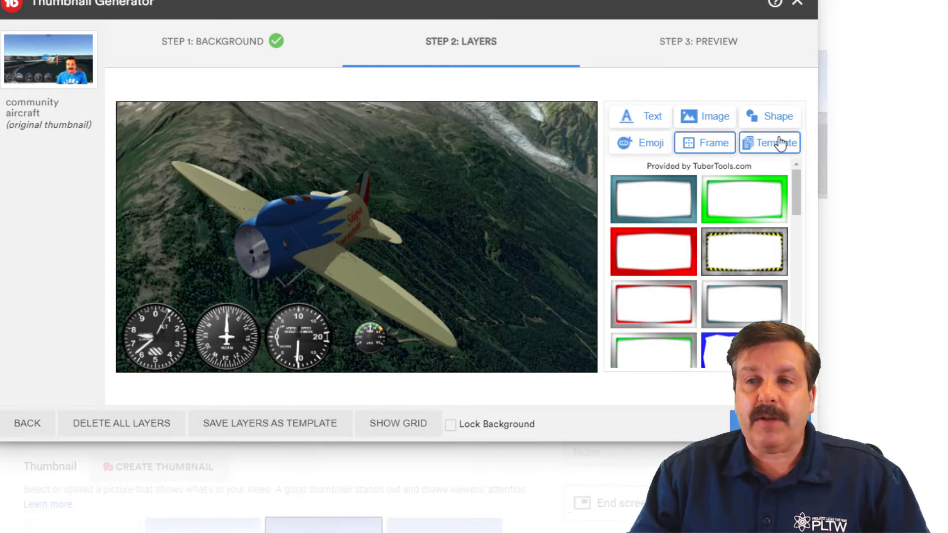
Apply the 'geofs red' template, move FLIGHT 6 down, and delete the presenter photo.
left_click(769, 143)
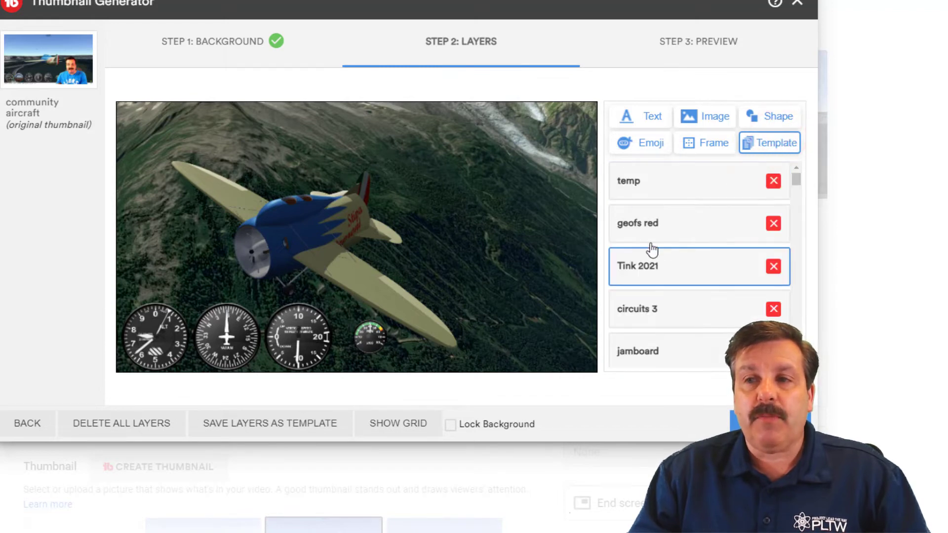
left_click(665, 223)
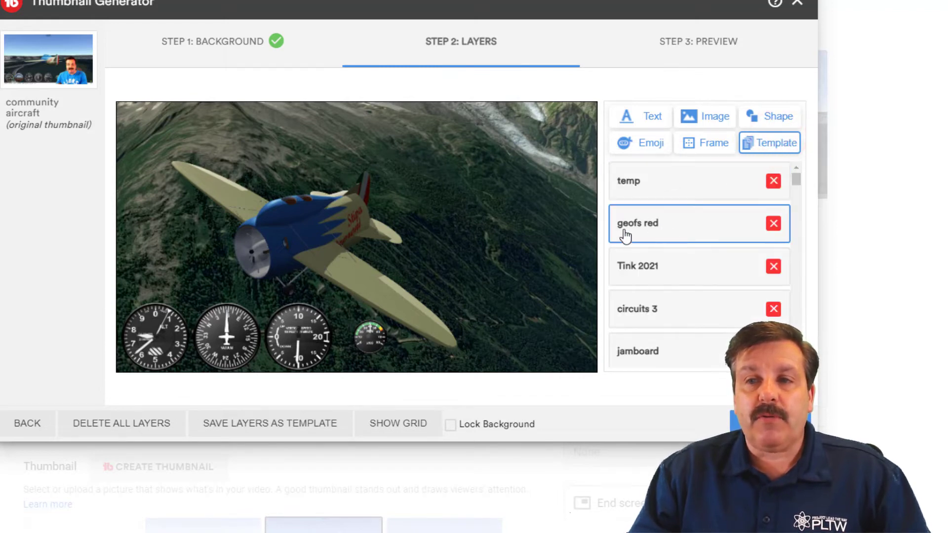
left_click(638, 223)
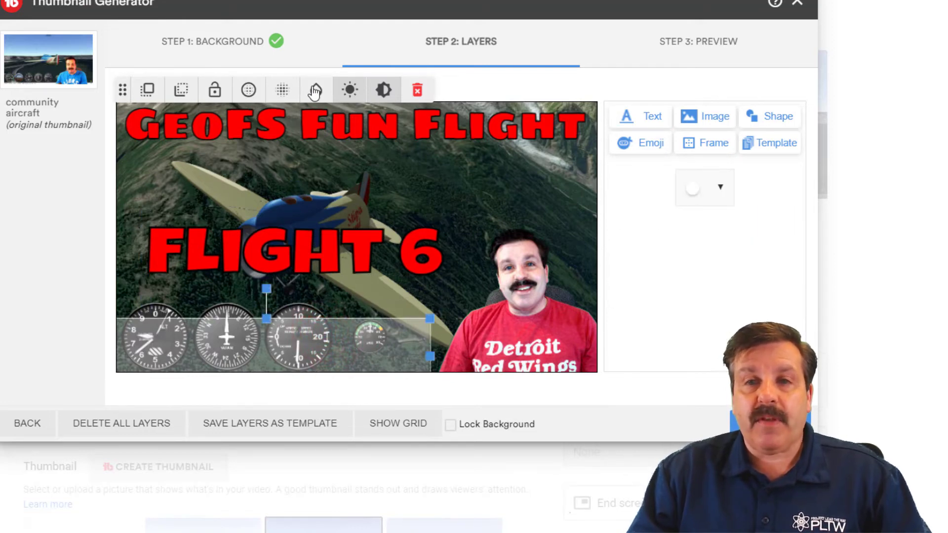
left_click(314, 89)
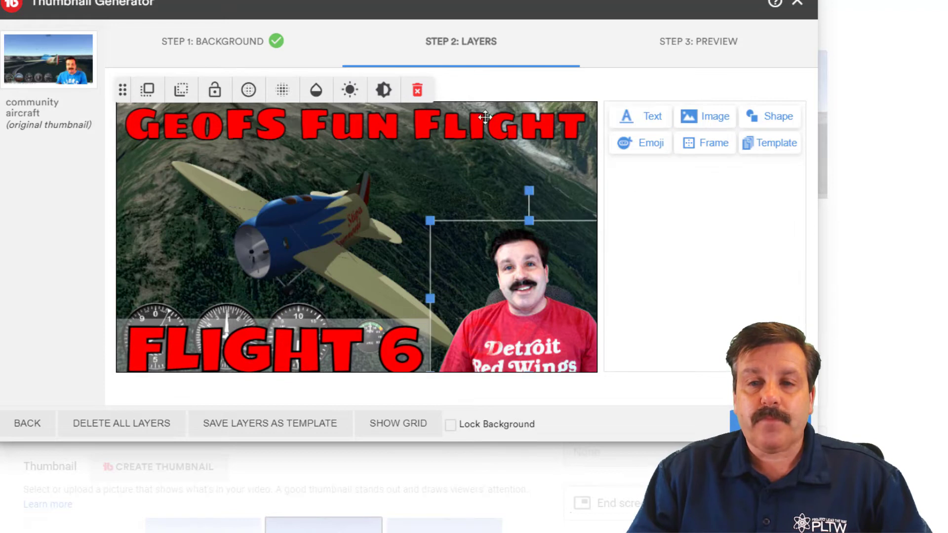
left_click(417, 89)
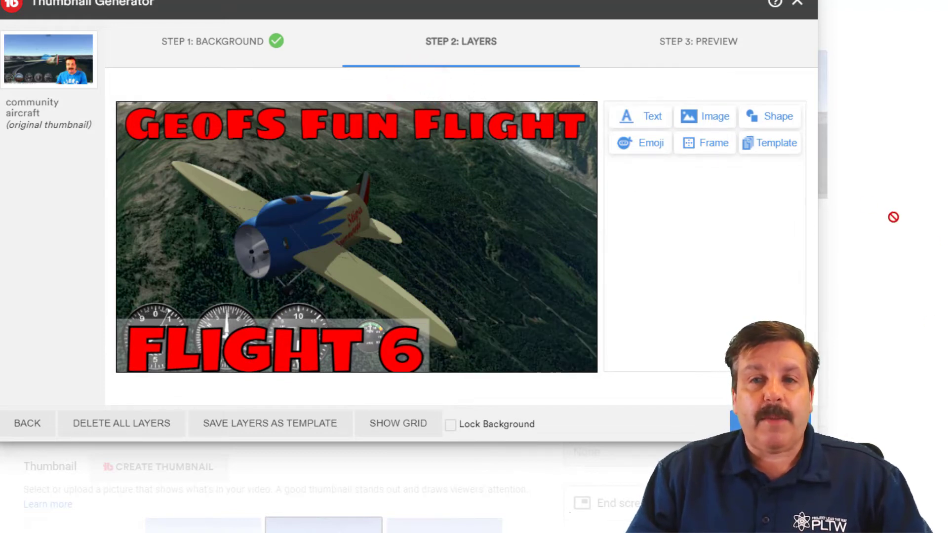
Add the blue-shirt presenter photo on the right and select the FLIGHT 6 text.
left_click(705, 116)
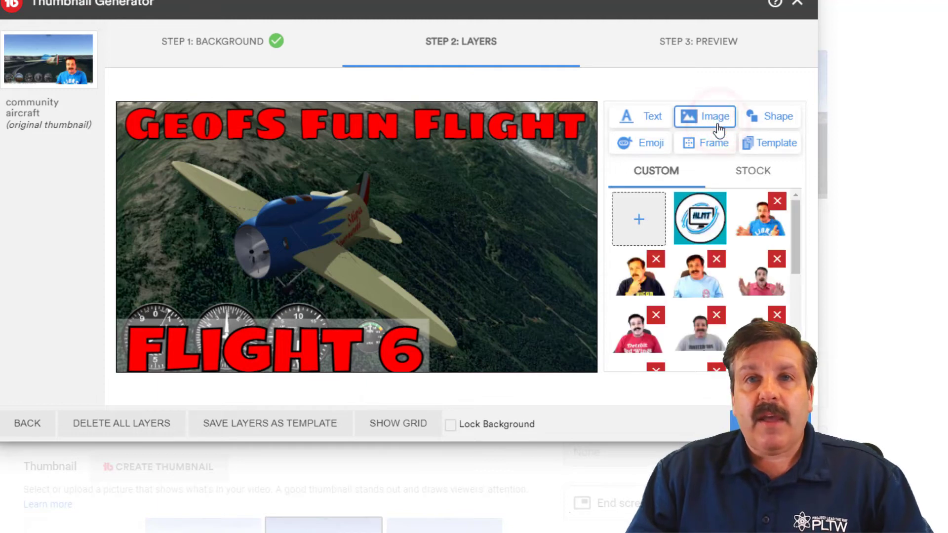
mouse_move(698, 285)
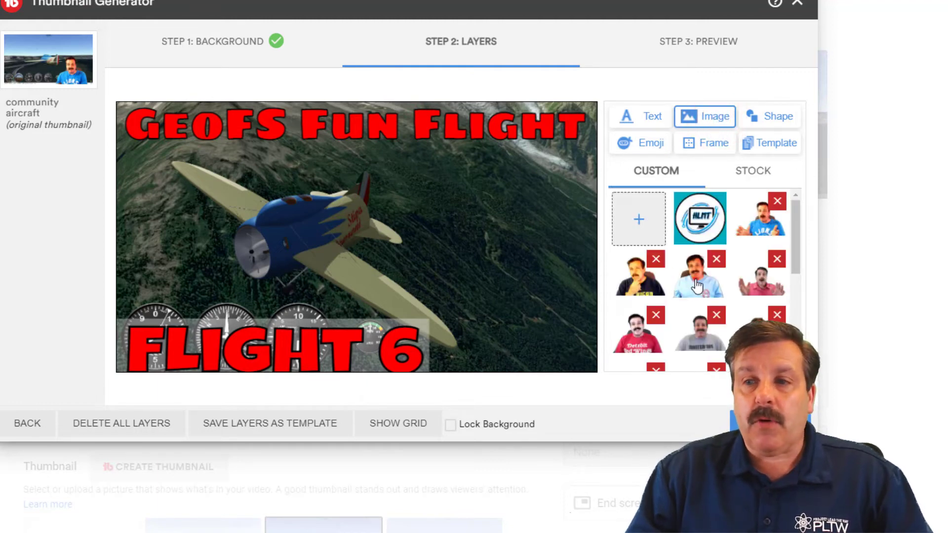
left_click(699, 277)
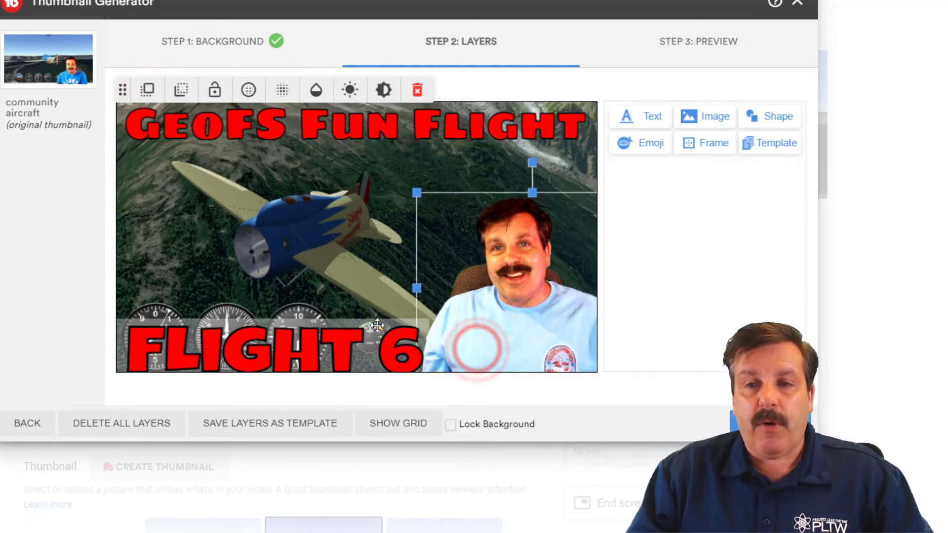
left_click(273, 351)
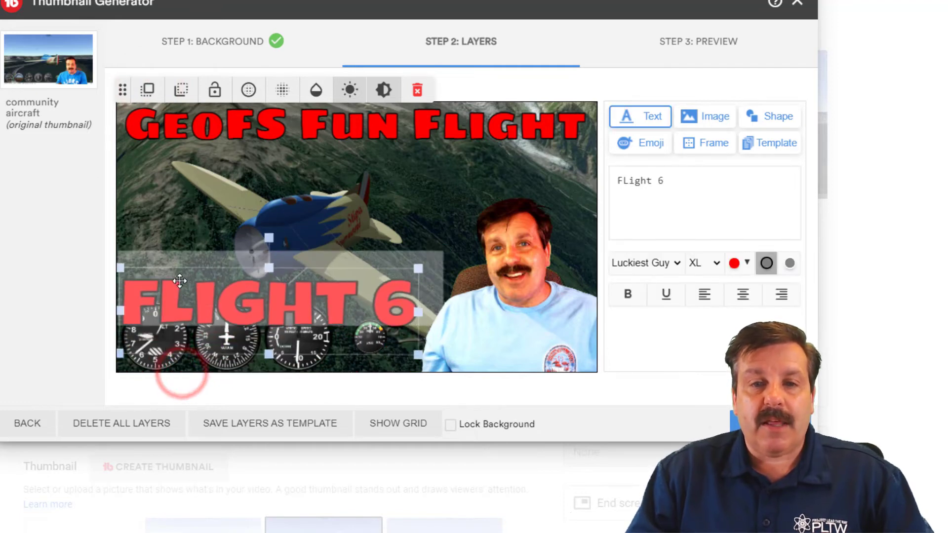
Rewrite the text to 'GeoFS Bonus Tips' and 'Community Aircraft', centred and repositioned.
left_click(147, 90)
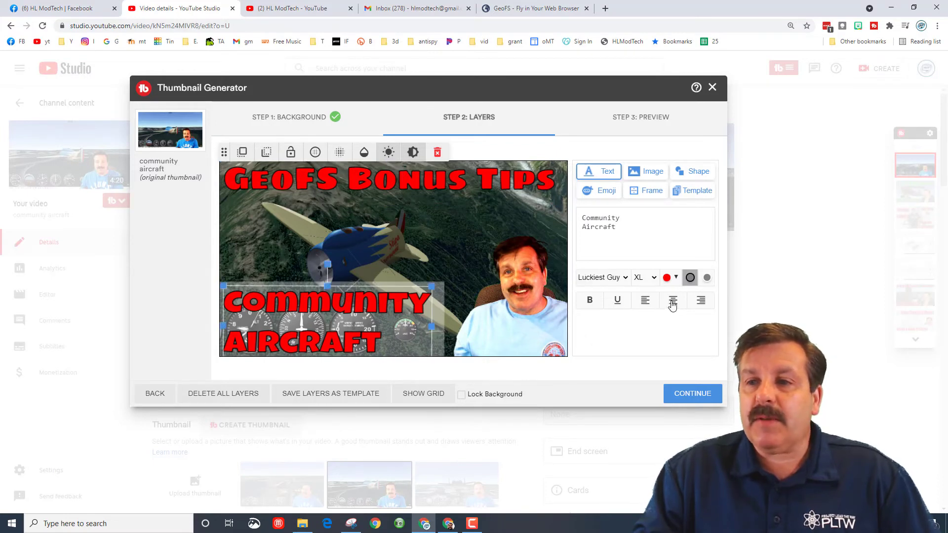
left_click(673, 301)
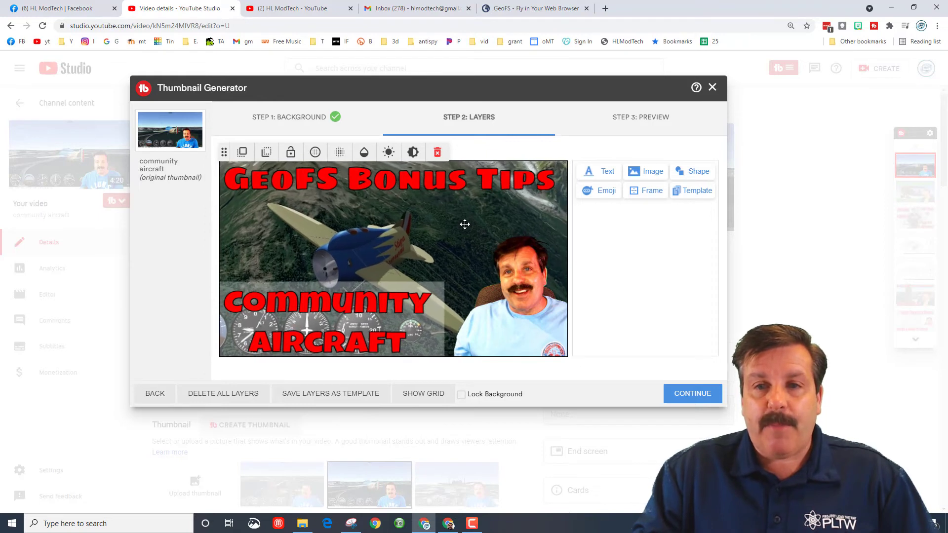
left_click_drag(465, 224, 423, 285)
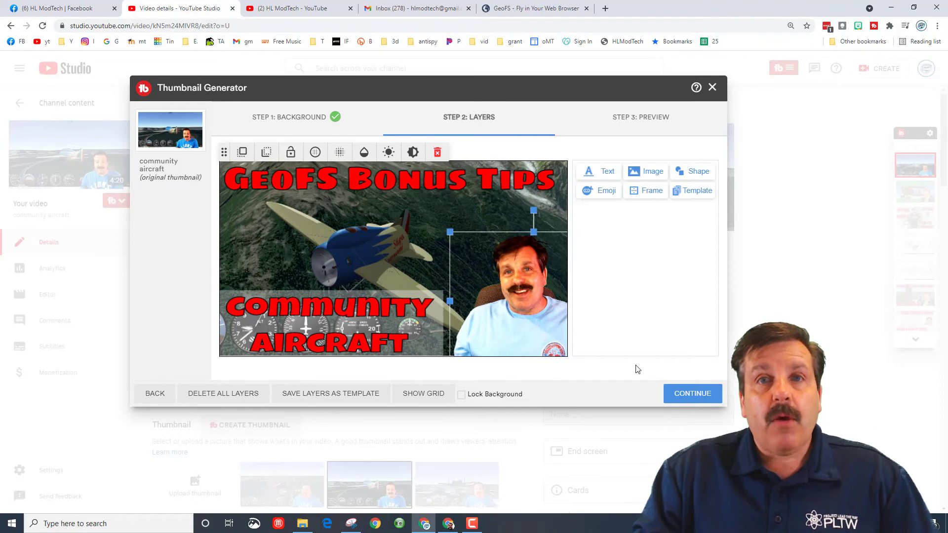
Preview the thumbnail, Save & Publish, and confirm with OK.
left_click(693, 393)
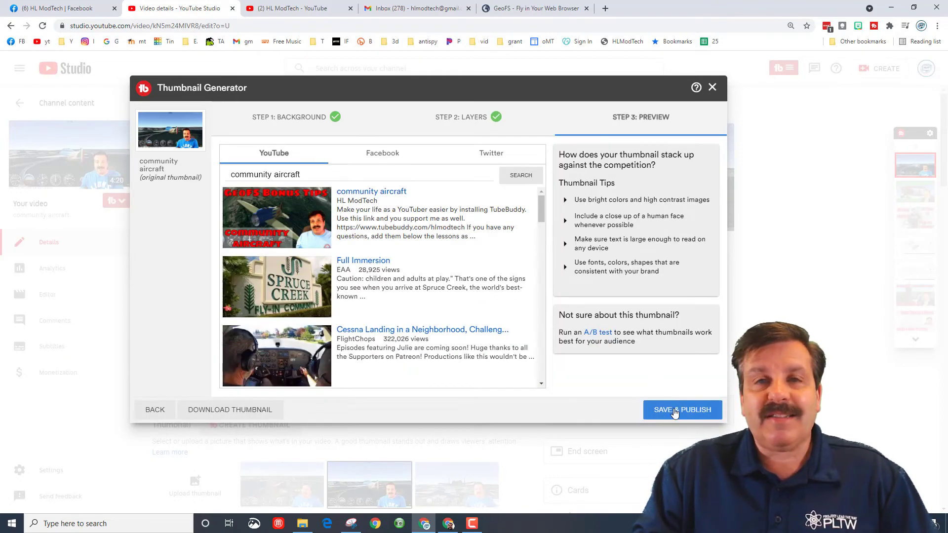
left_click(682, 409)
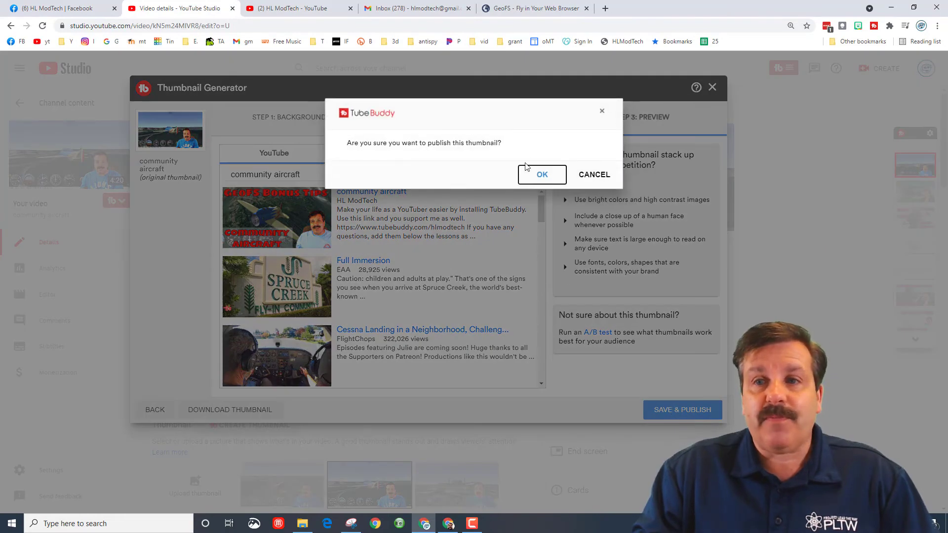
left_click(542, 174)
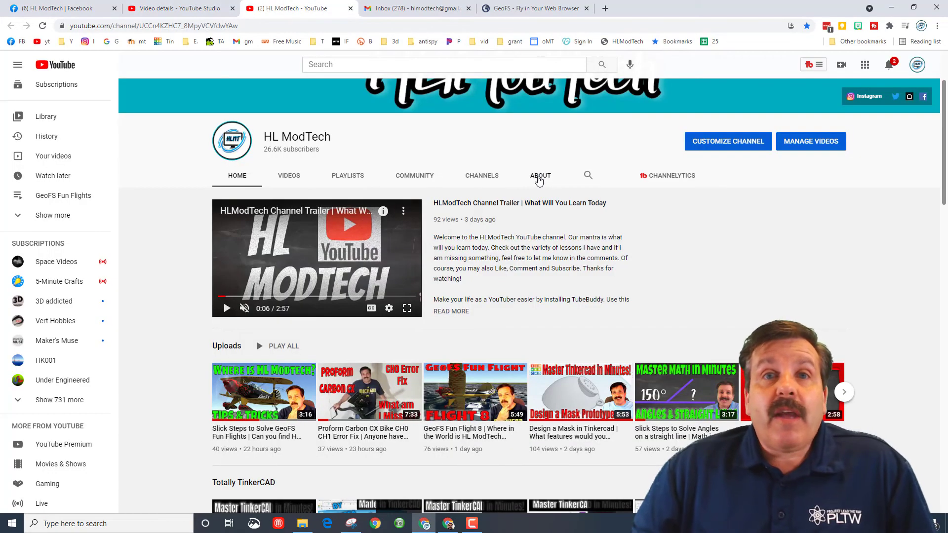